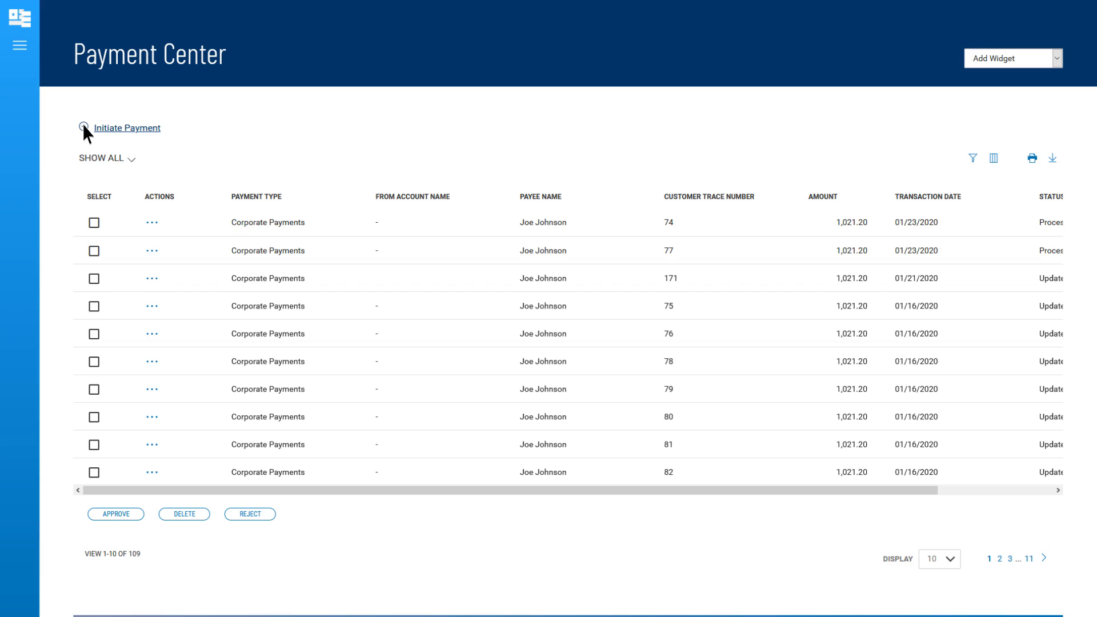
Step: Start a new payment and scroll the Payment Type list down to the ACH options
{"action": "left_click", "coordinate": [126, 128]}
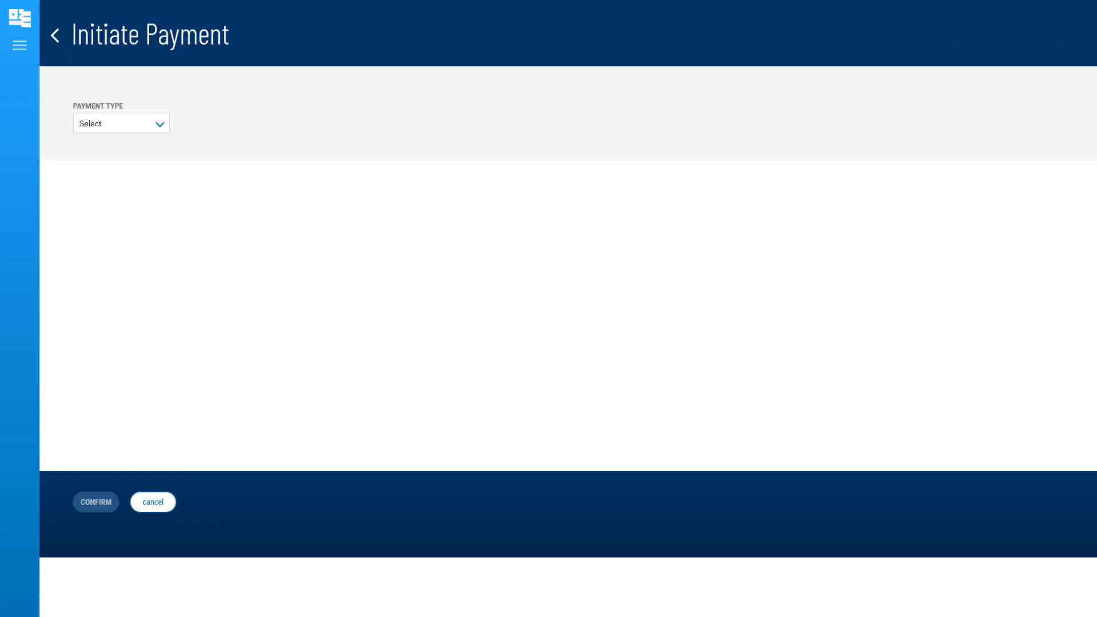
{"action": "left_click", "coordinate": [120, 123]}
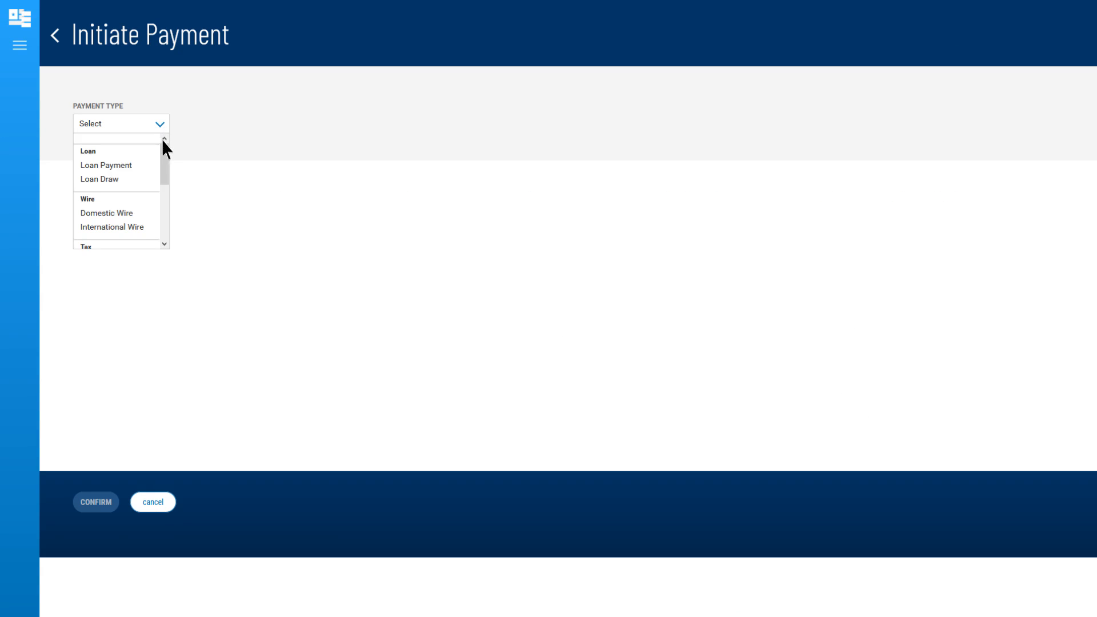
{"action": "scroll", "scroll_direction": "down", "scroll_amount": 3}
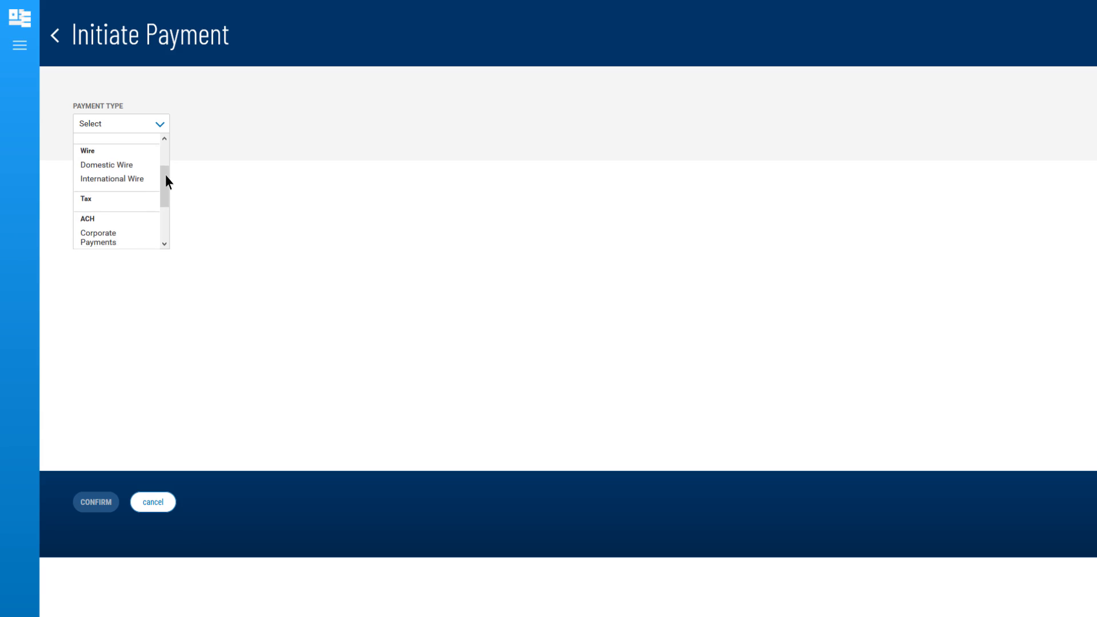
{"action": "scroll", "scroll_direction": "down", "scroll_amount": 3}
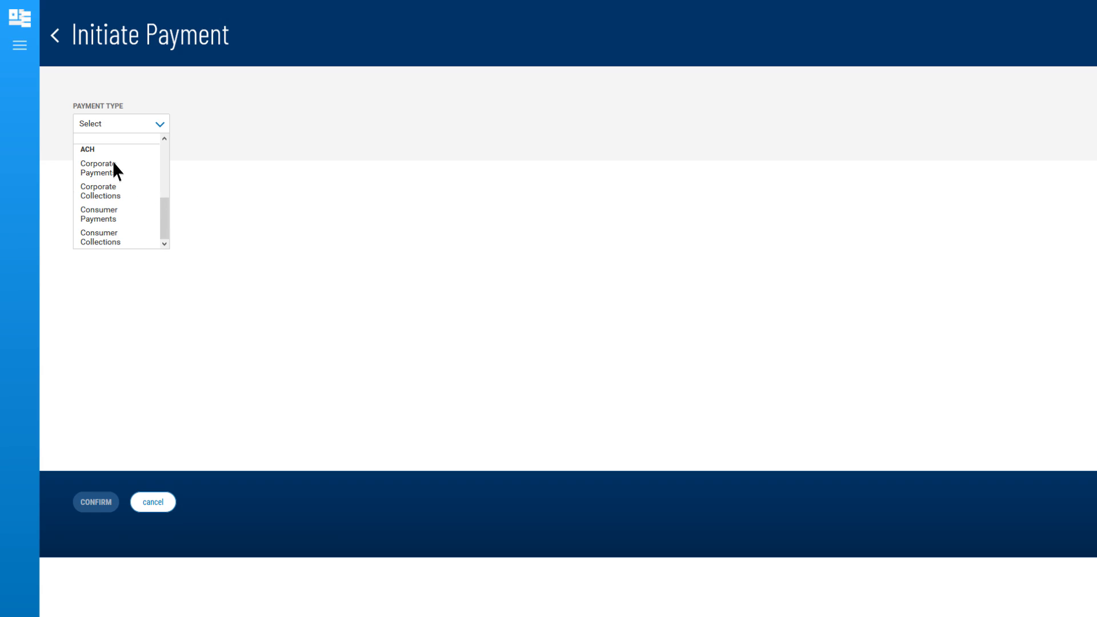
{"action": "left_click", "coordinate": [97, 168]}
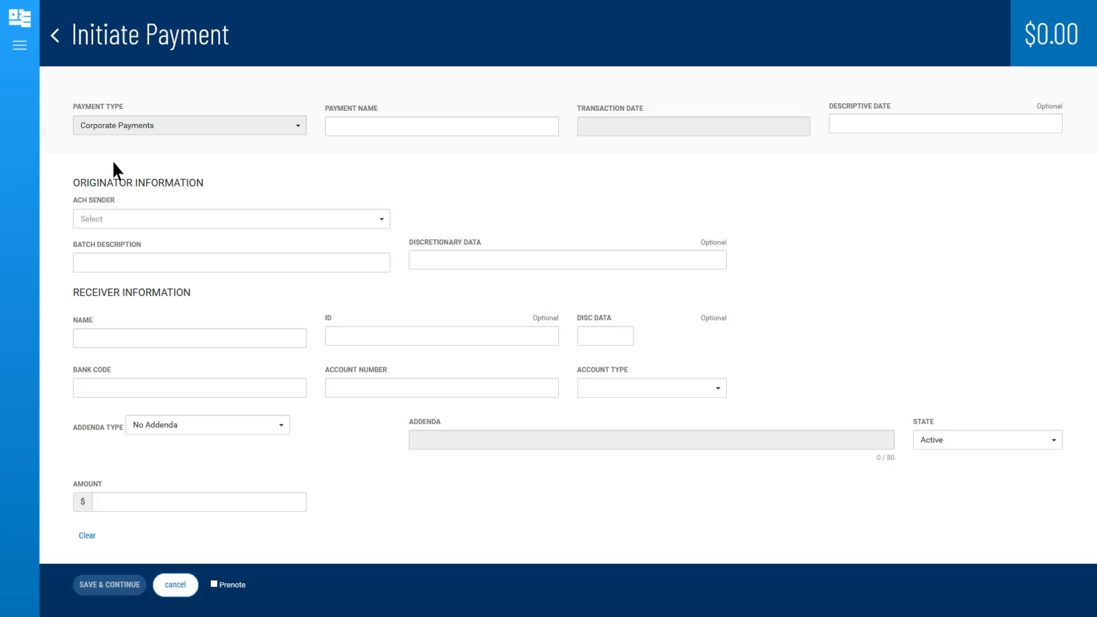
{"action": "type", "text": "Maintenance Fee"}
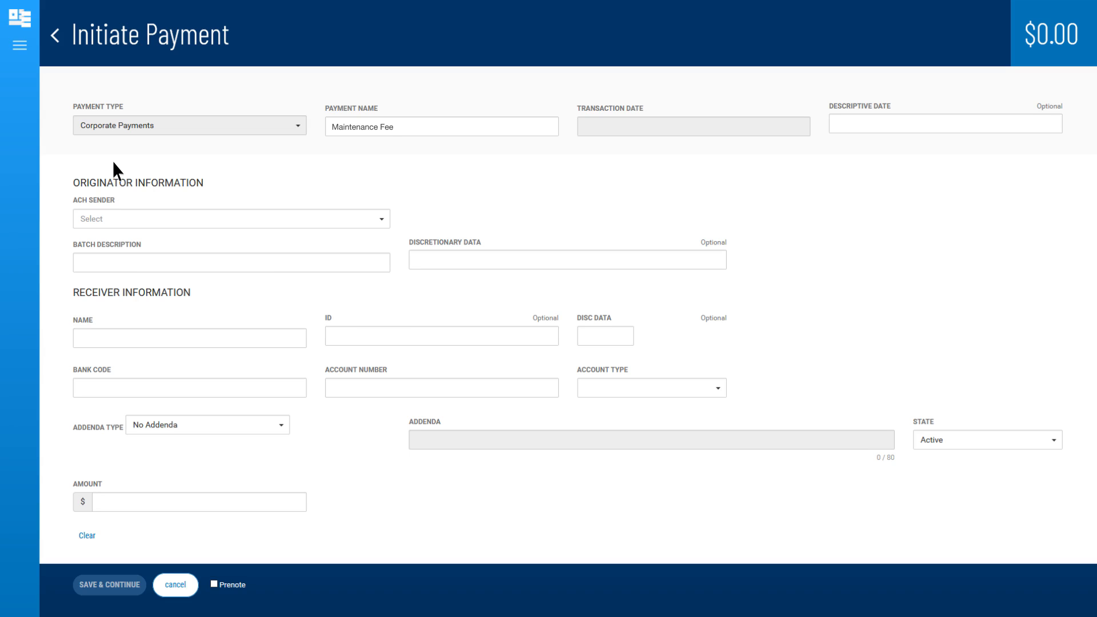
{"action": "left_click", "coordinate": [231, 218]}
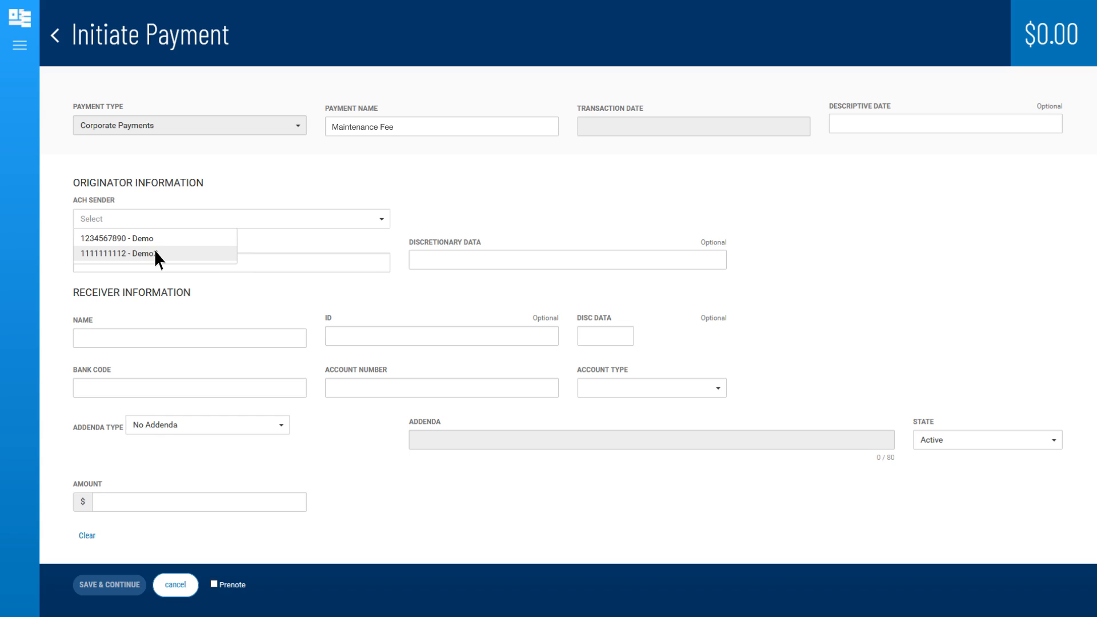
{"action": "left_click", "coordinate": [137, 253]}
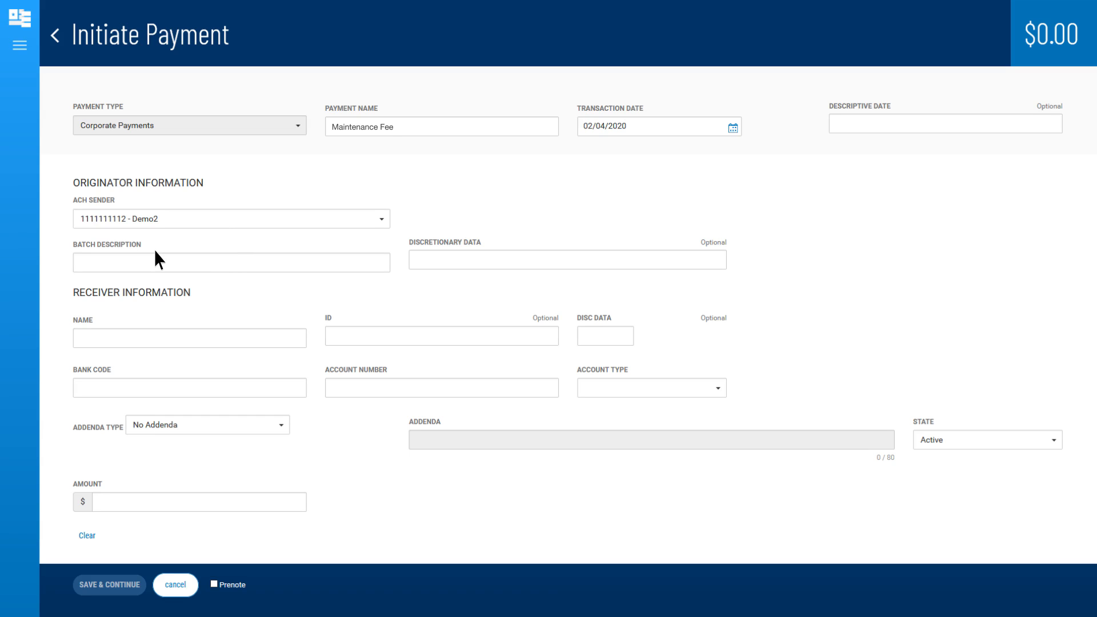
{"action": "left_click", "coordinate": [650, 127]}
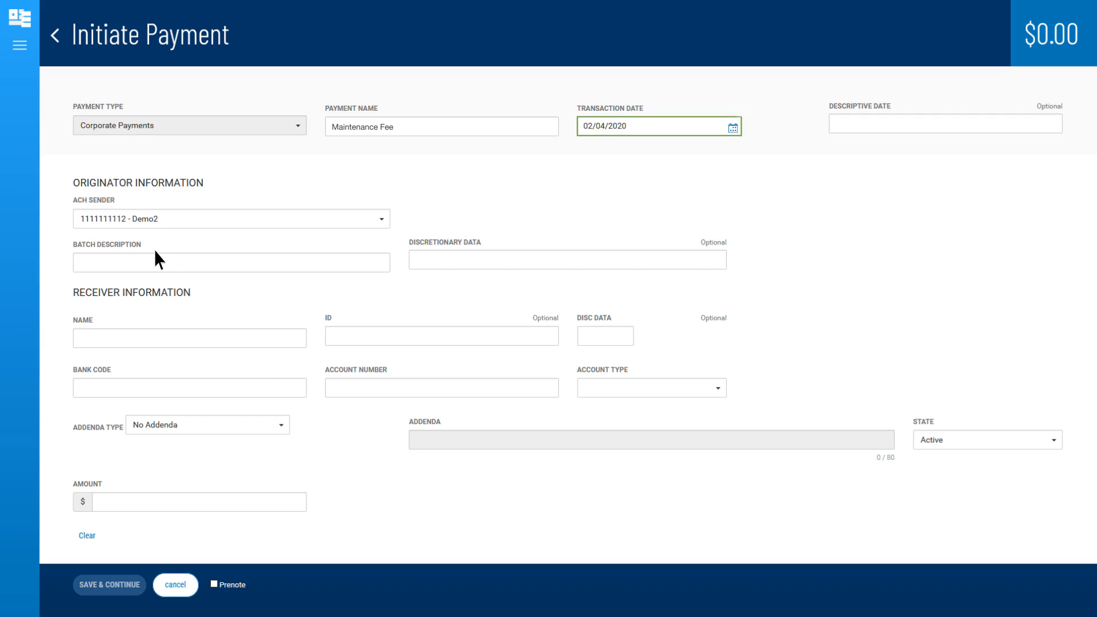
{"action": "type", "text": "QTRlyMaint"}
{"action": "left_click", "coordinate": [190, 338]}
{"action": "type", "text": "Happy C"}
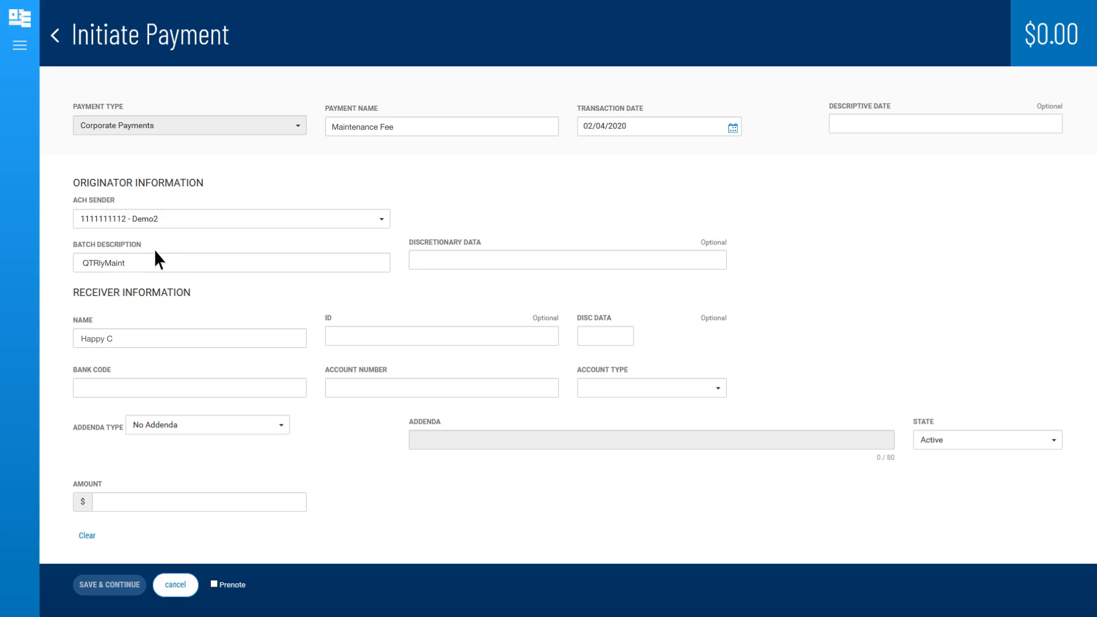
{"action": "type", "text": "03120208"}
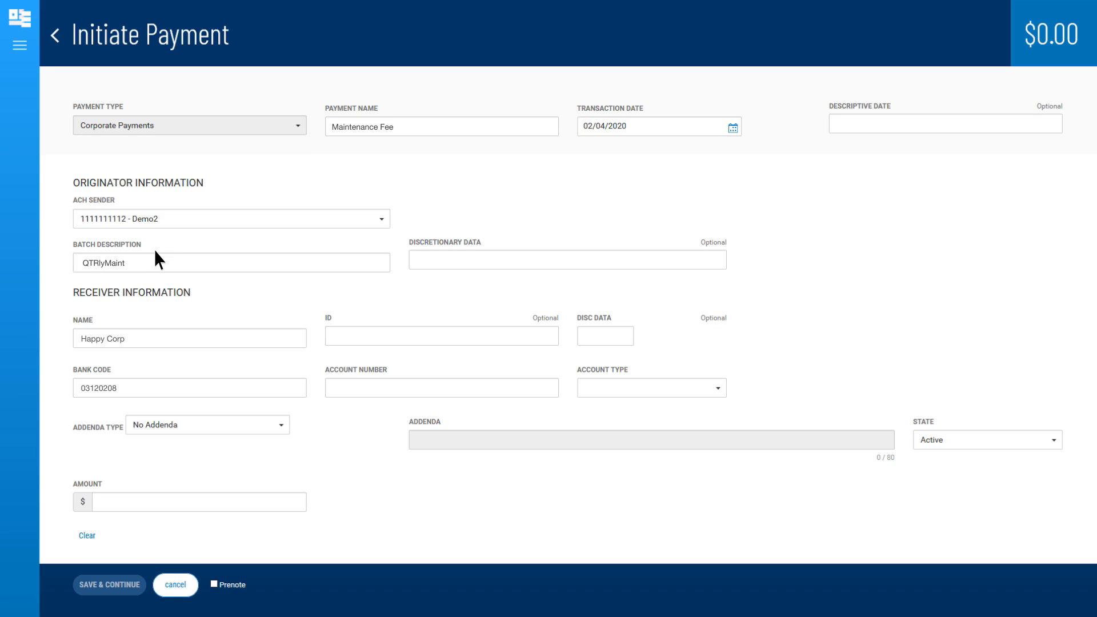
{"action": "type", "text": "113312620"}
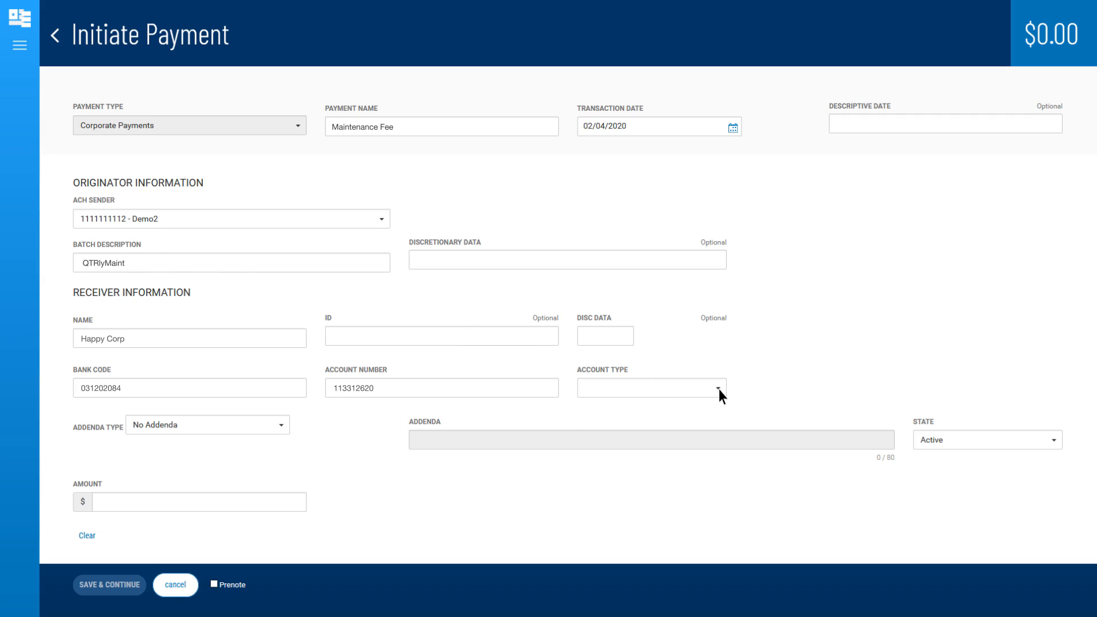
{"action": "left_click", "coordinate": [650, 387]}
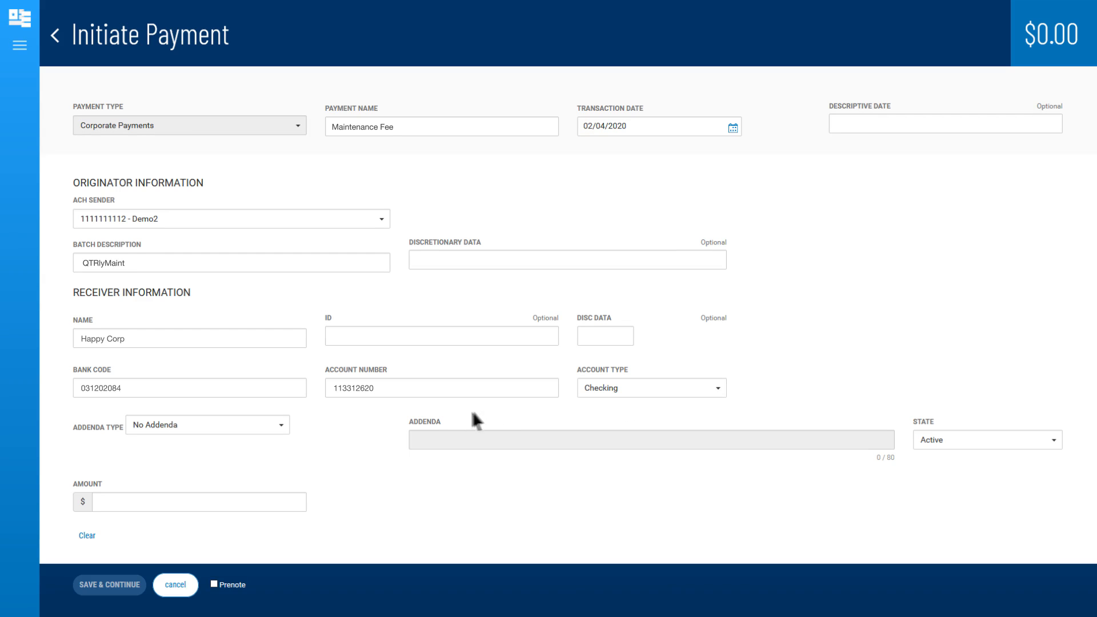
Step: Add a freeform addenda, enter the 788.00 amount, and save the payment
{"action": "left_click", "coordinate": [207, 425]}
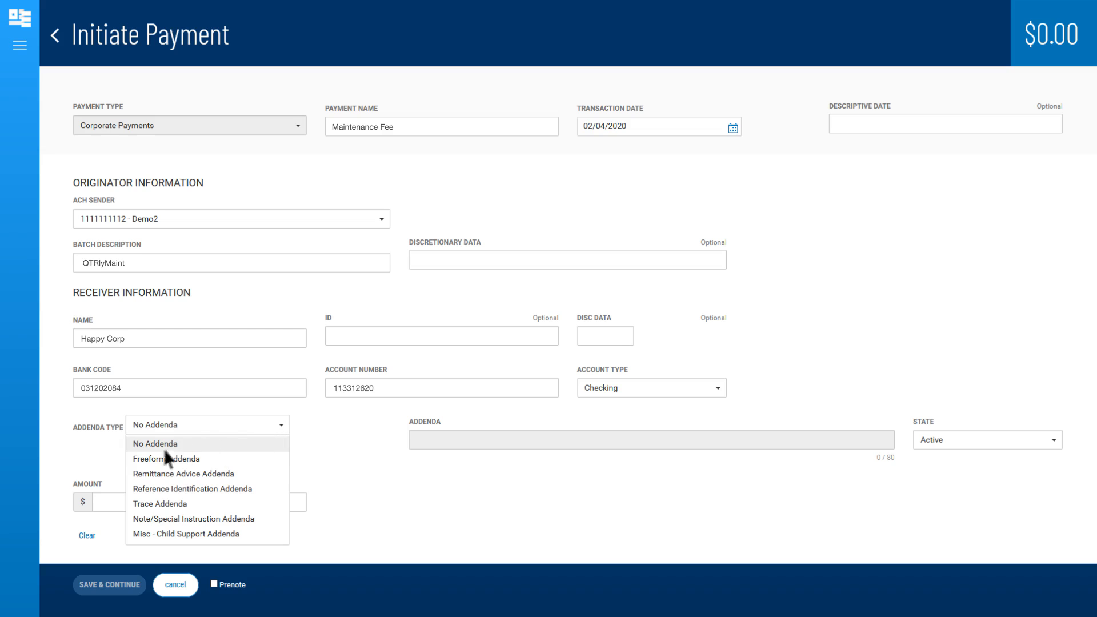
{"action": "left_click", "coordinate": [166, 458]}
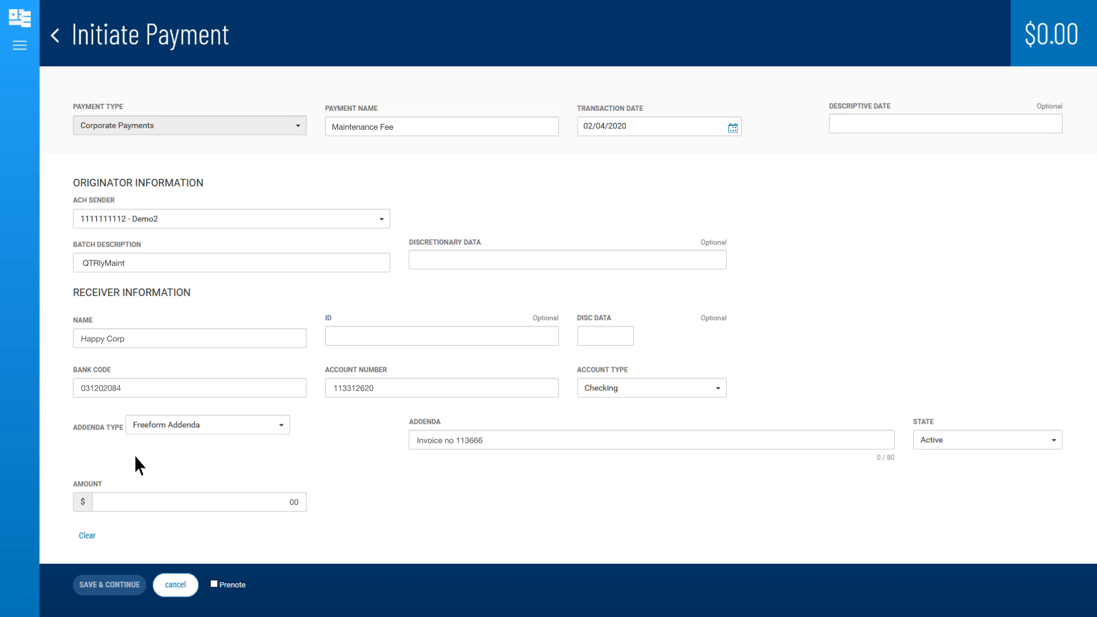
{"action": "type", "text": "788.00"}
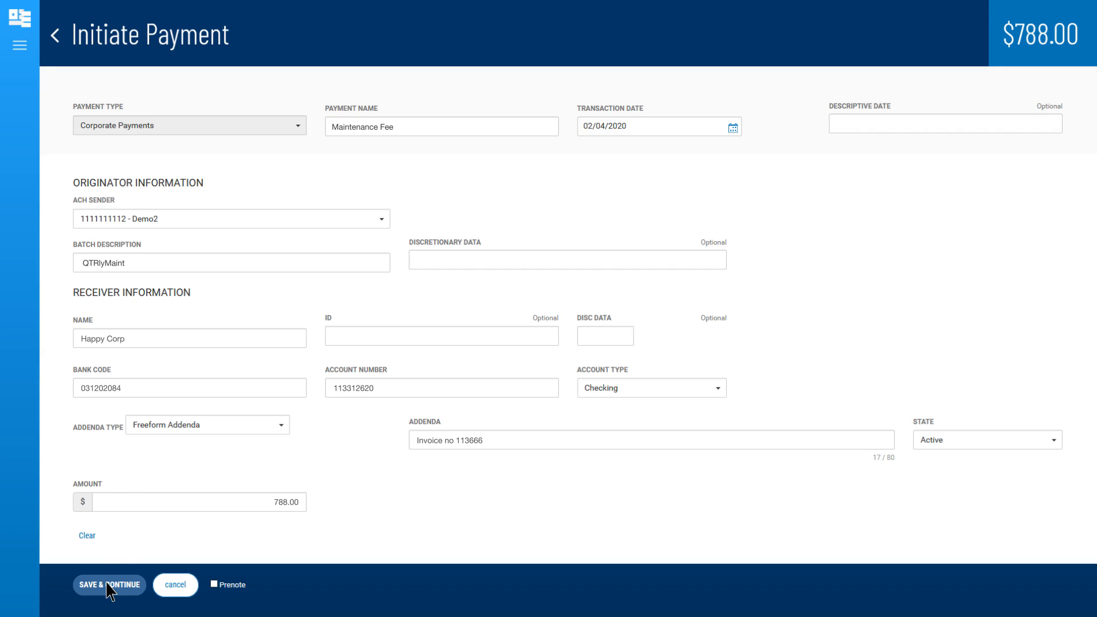
{"action": "left_click", "coordinate": [109, 585]}
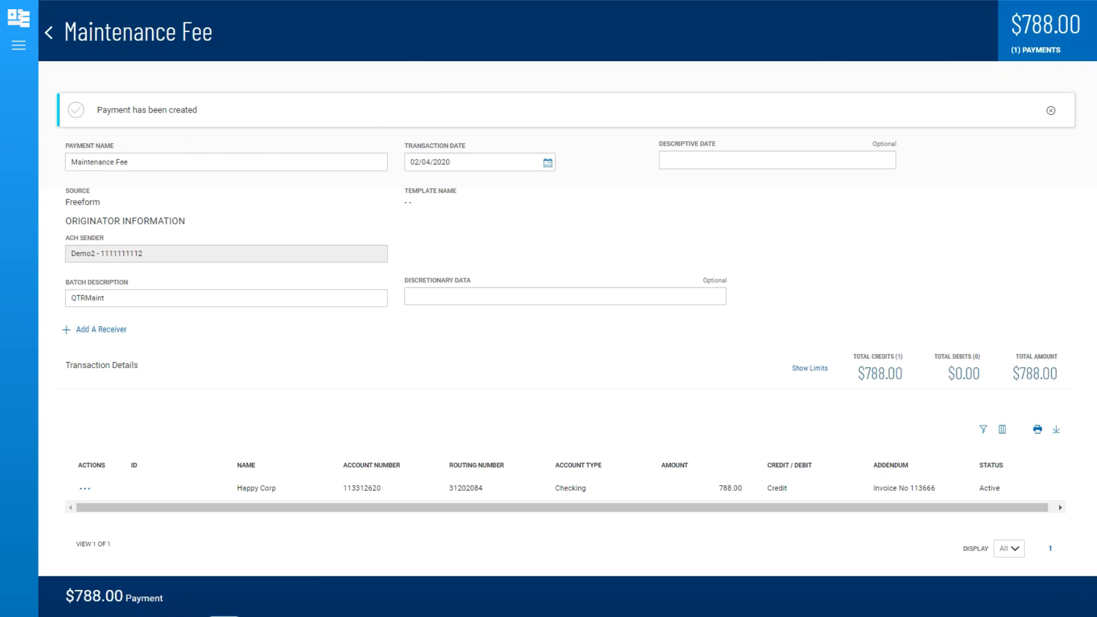
{"action": "mouse_move", "coordinate": [66, 338]}
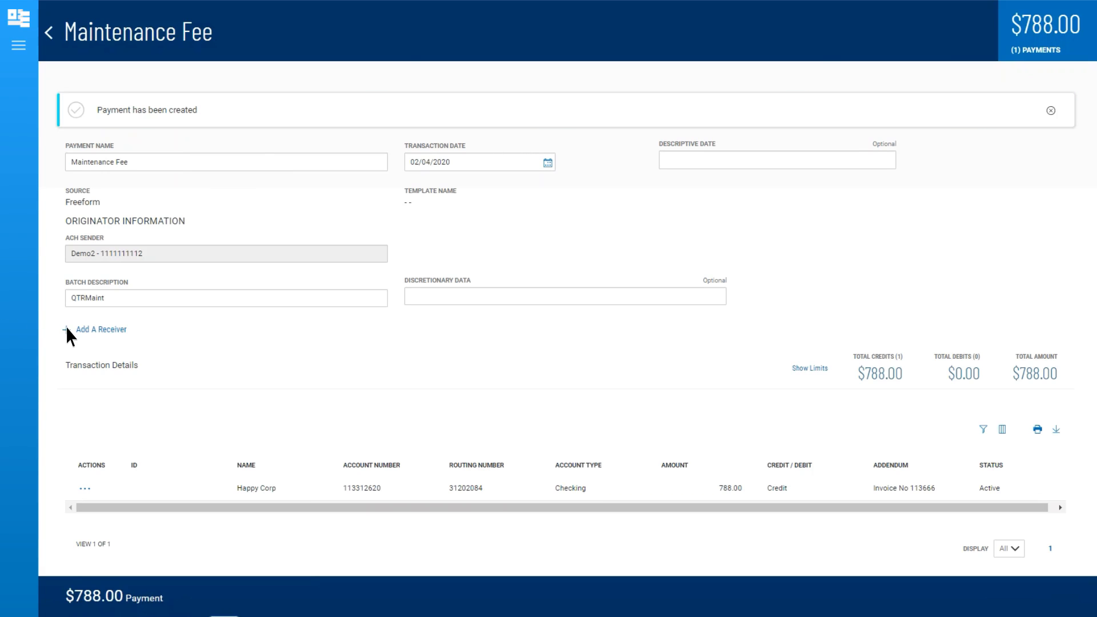
Step: Open the + Add A Receiver form on the Maintenance Fee batch page
{"action": "left_click", "coordinate": [100, 330]}
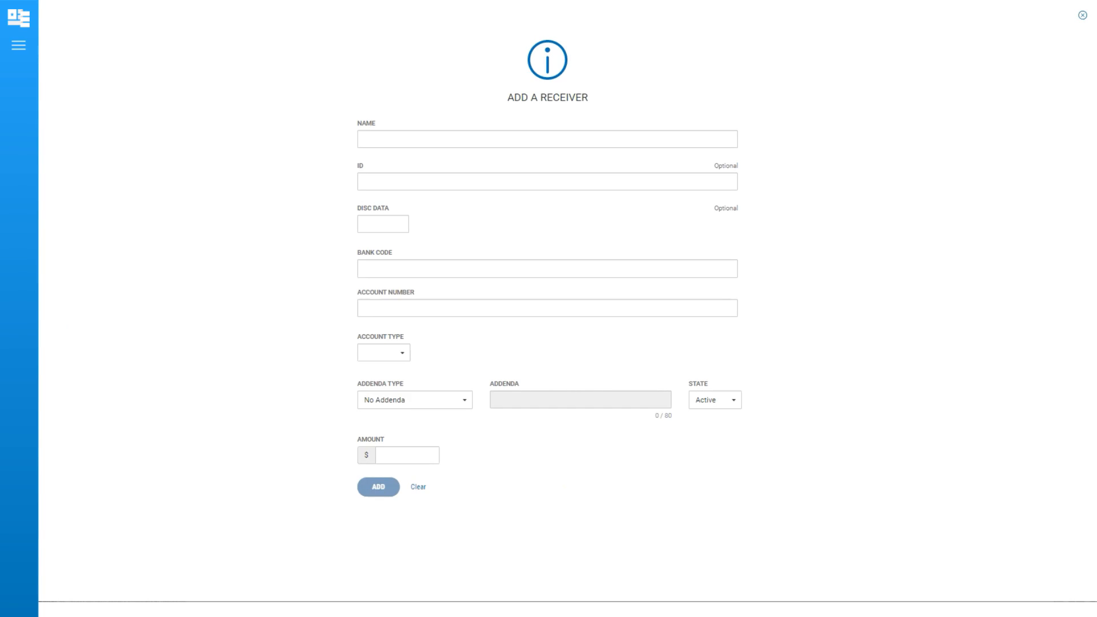
Step: Close the Add A Receiver form and scroll down to the Send Payment options
{"action": "left_click", "coordinate": [377, 487]}
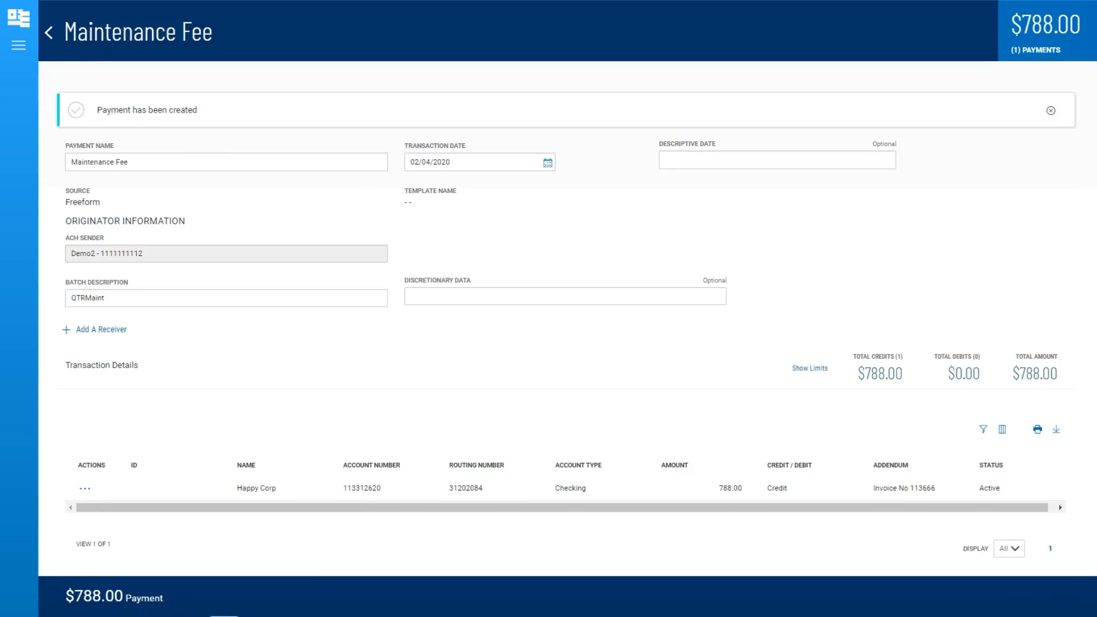
{"action": "scroll", "scroll_direction": "down", "scroll_amount": 3}
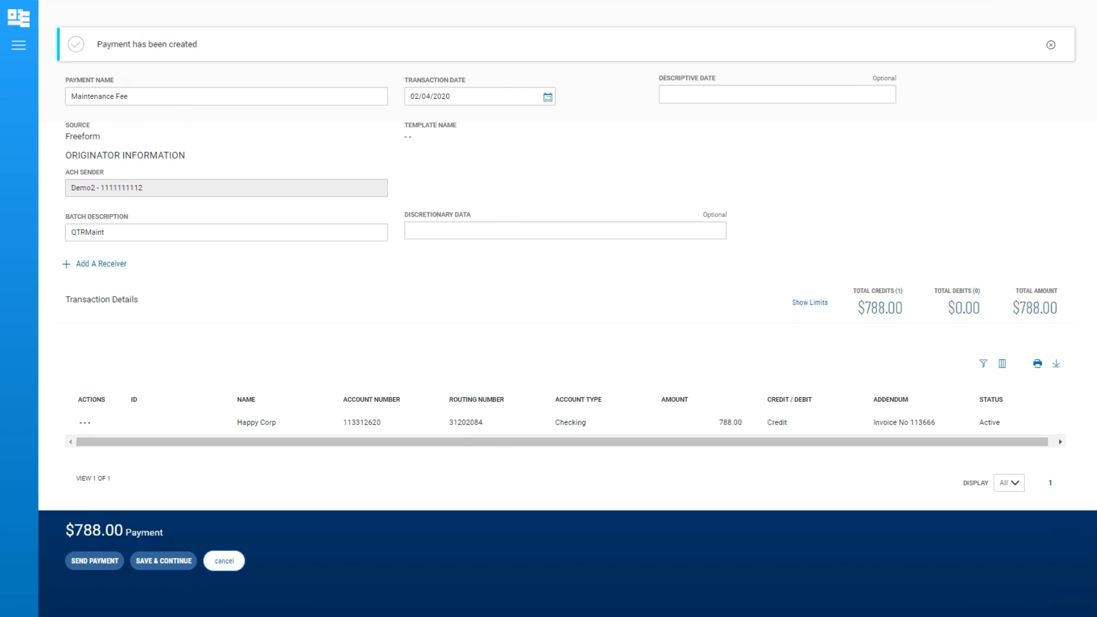
{"action": "mouse_move", "coordinate": [168, 574]}
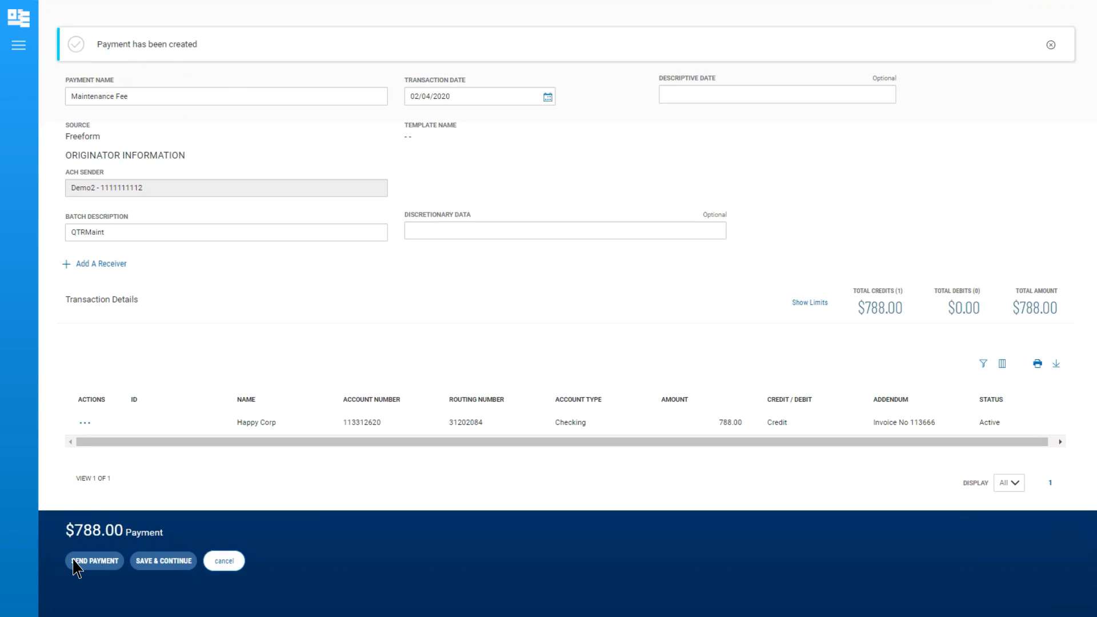
Step: Send the Maintenance Fee payment, expand the success banner, and open the Show All filter
{"action": "left_click", "coordinate": [94, 560]}
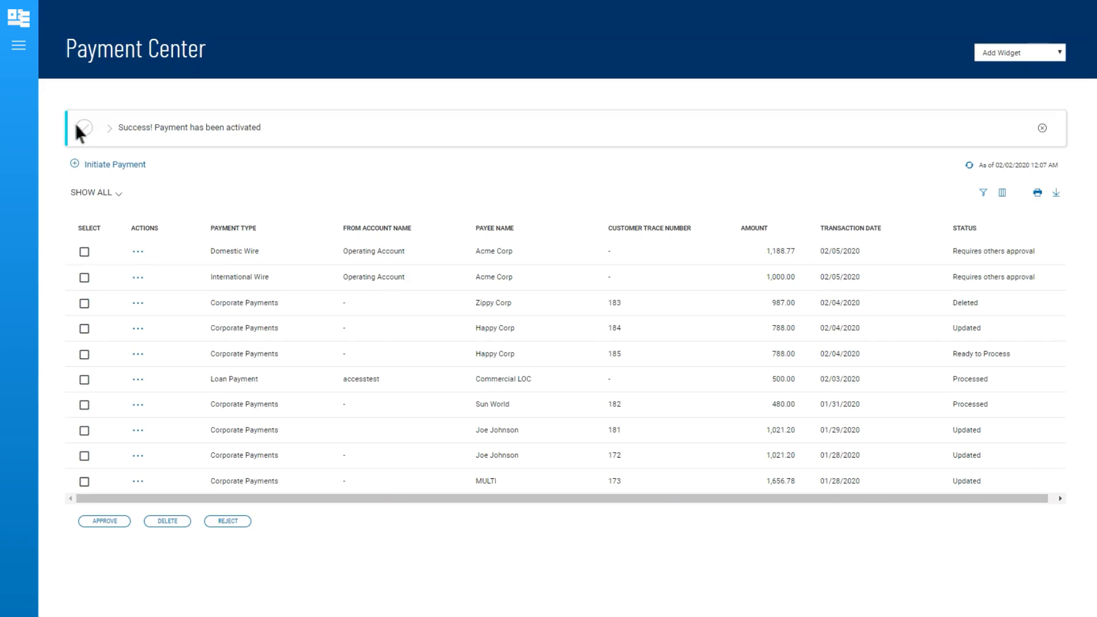
{"action": "left_click", "coordinate": [109, 128]}
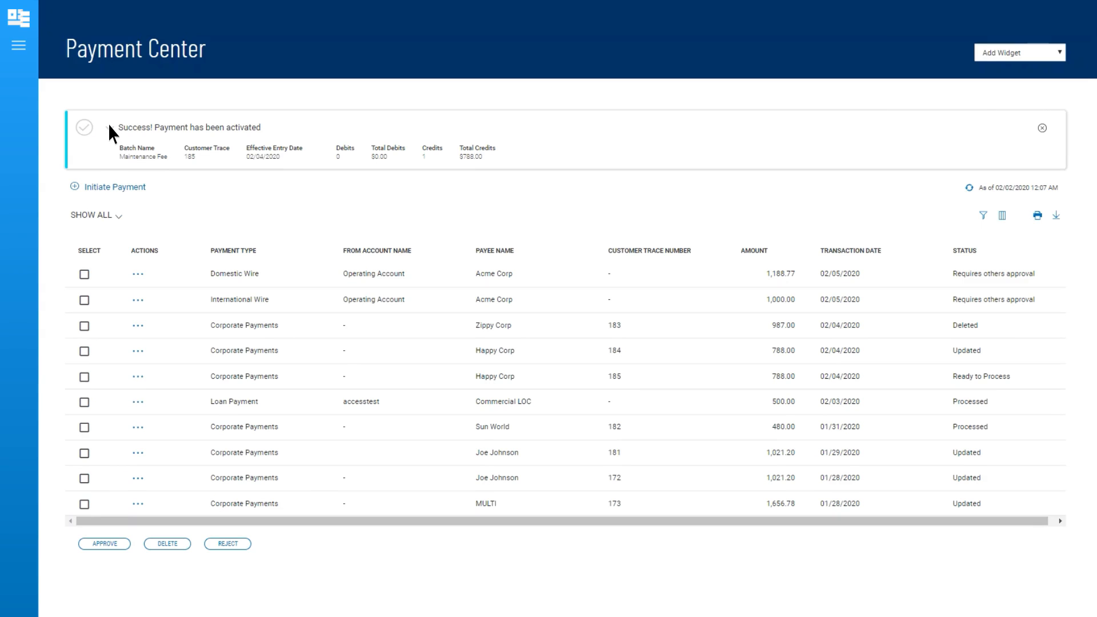
{"action": "left_click", "coordinate": [92, 215]}
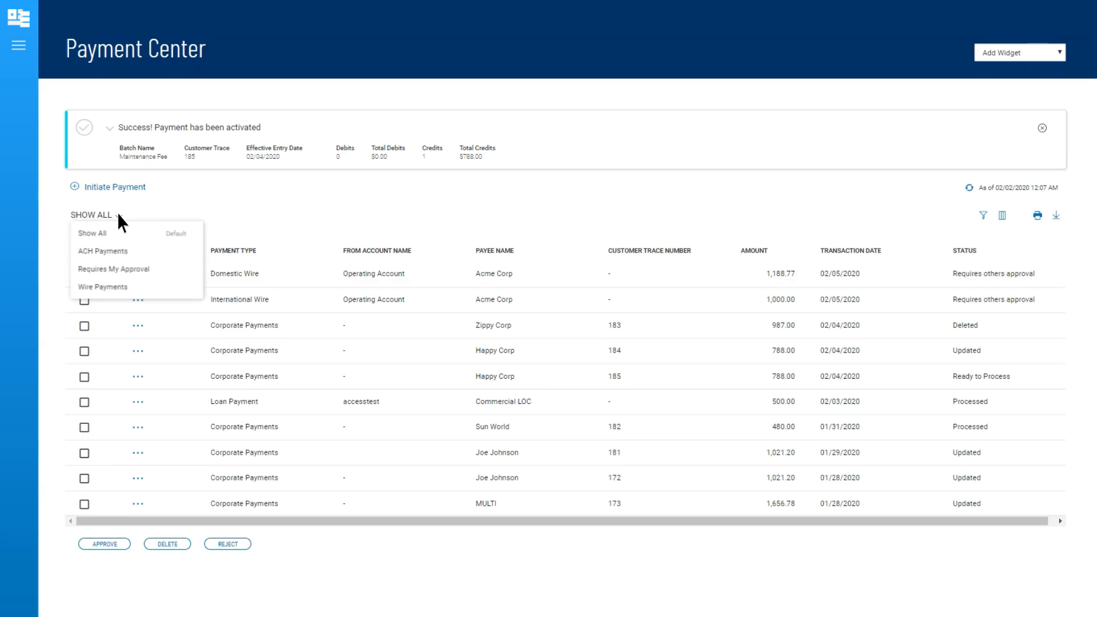